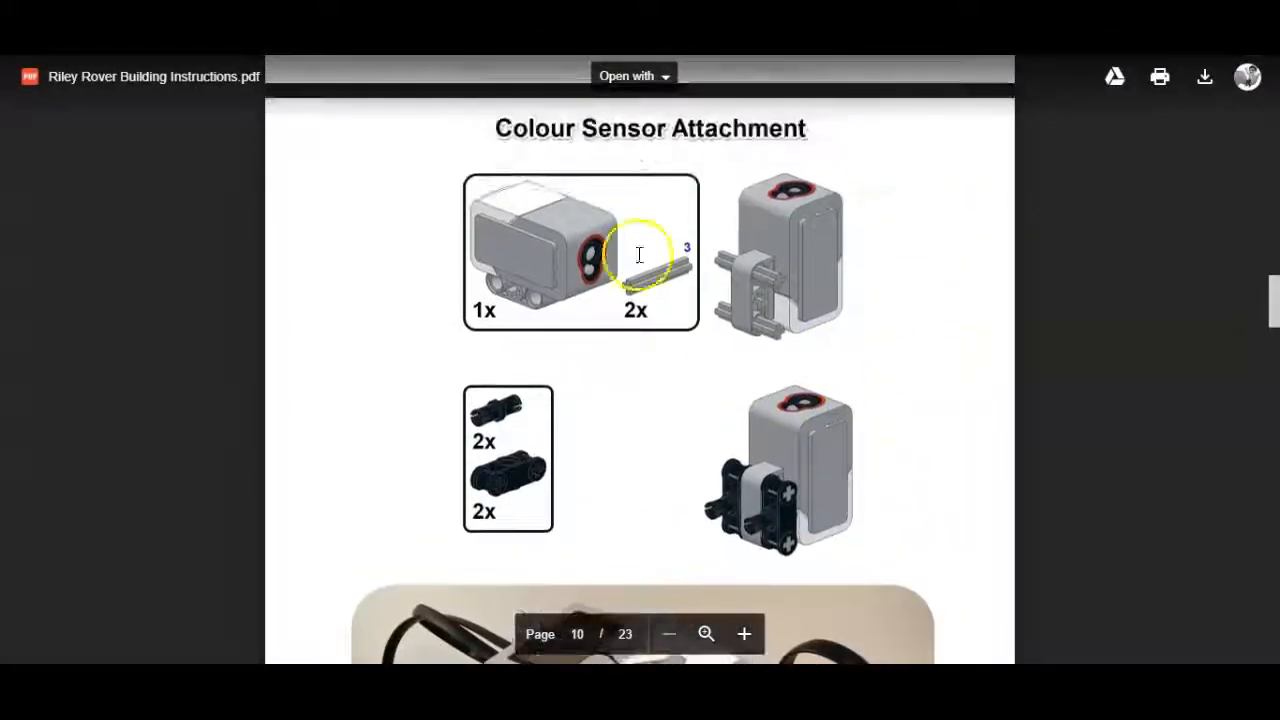
- Place a Switch block from Flow Control directly after the Start block
scroll(down, 3)
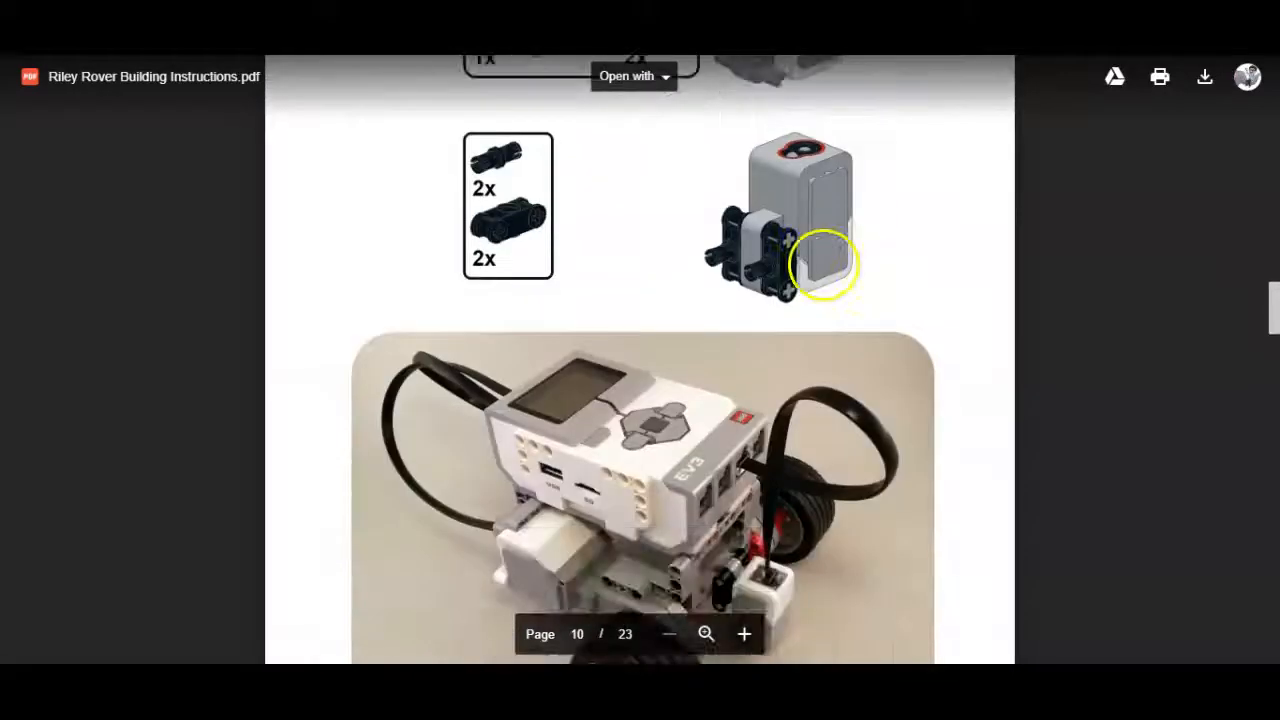
scroll(down, 3)
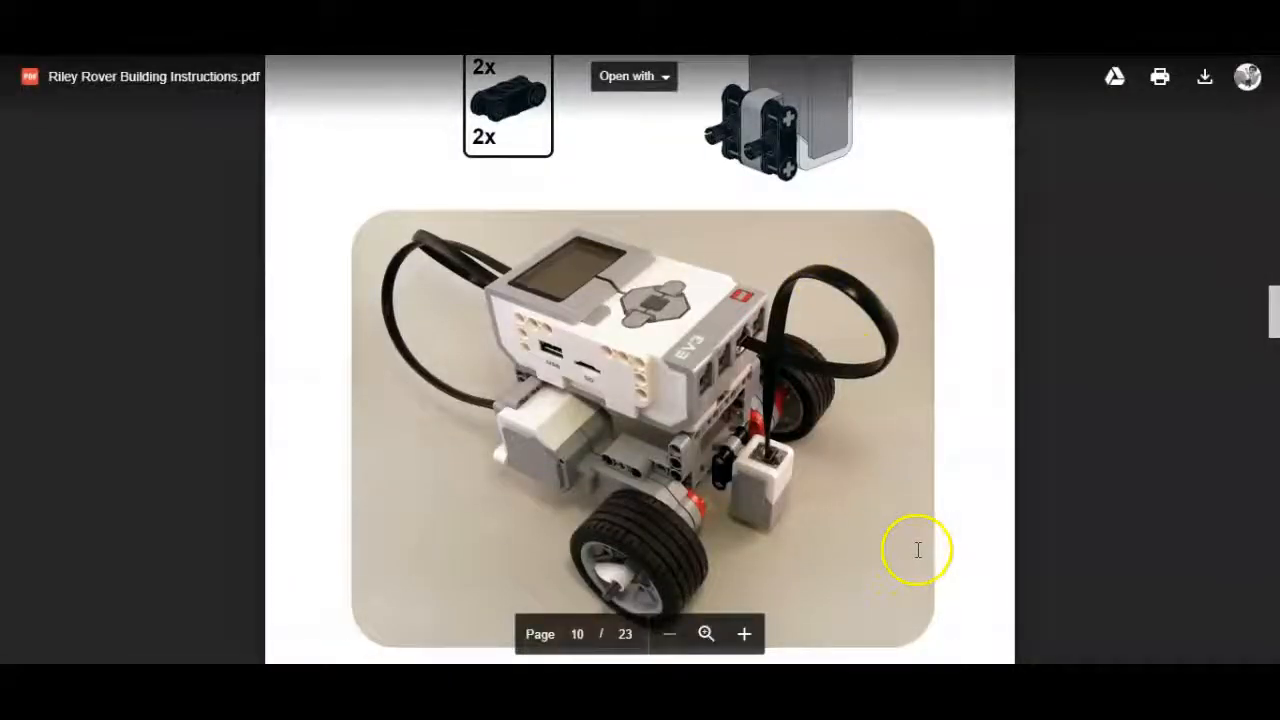
scroll(down, 3)
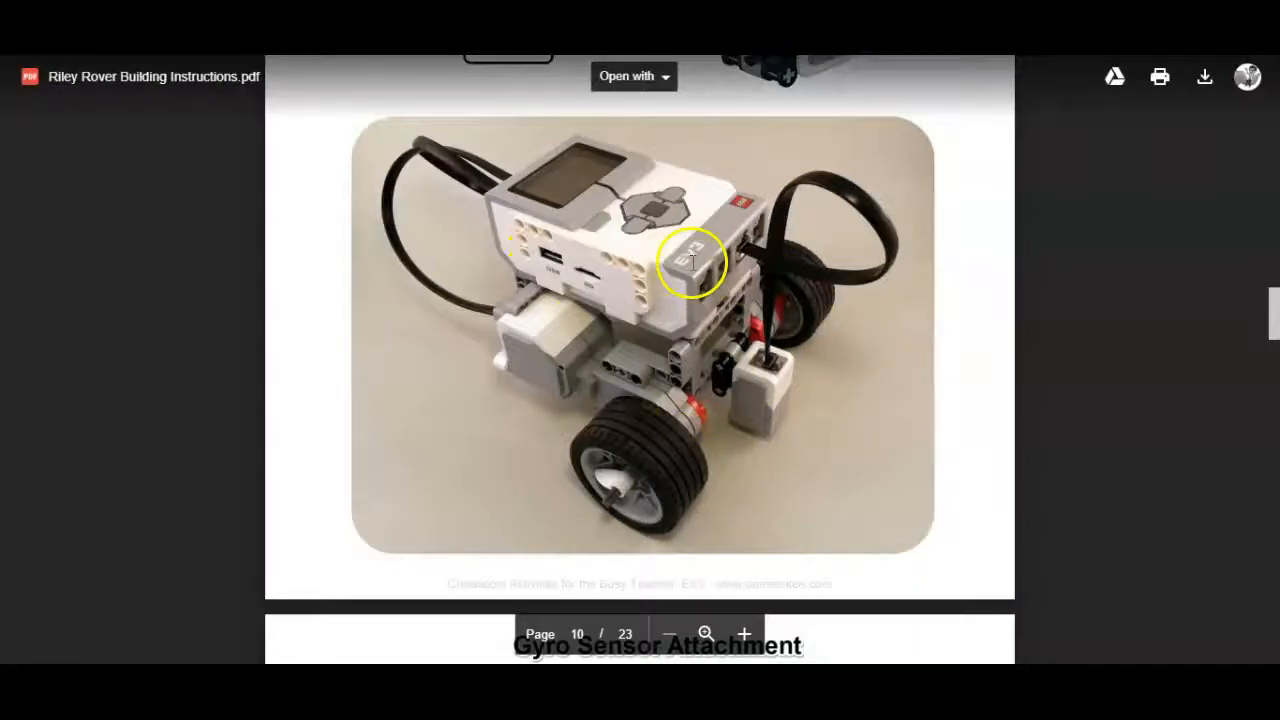
mouse_move(1020, 390)
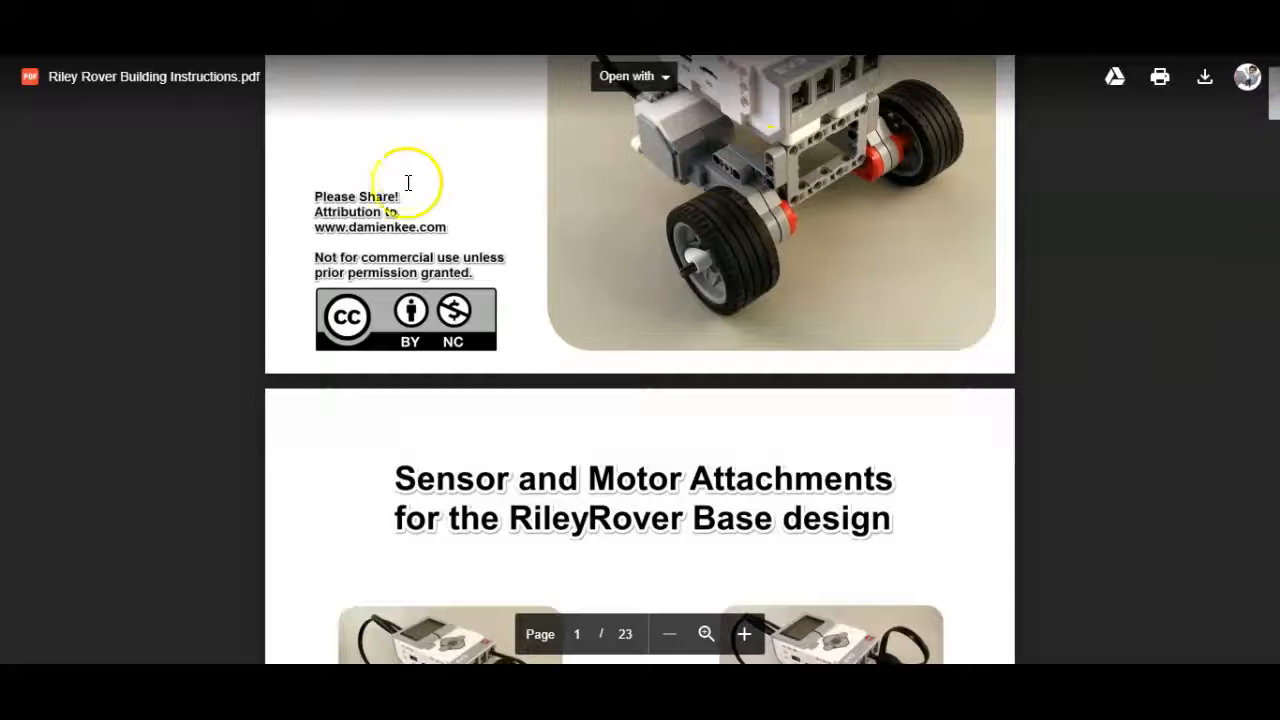
mouse_move(576, 252)
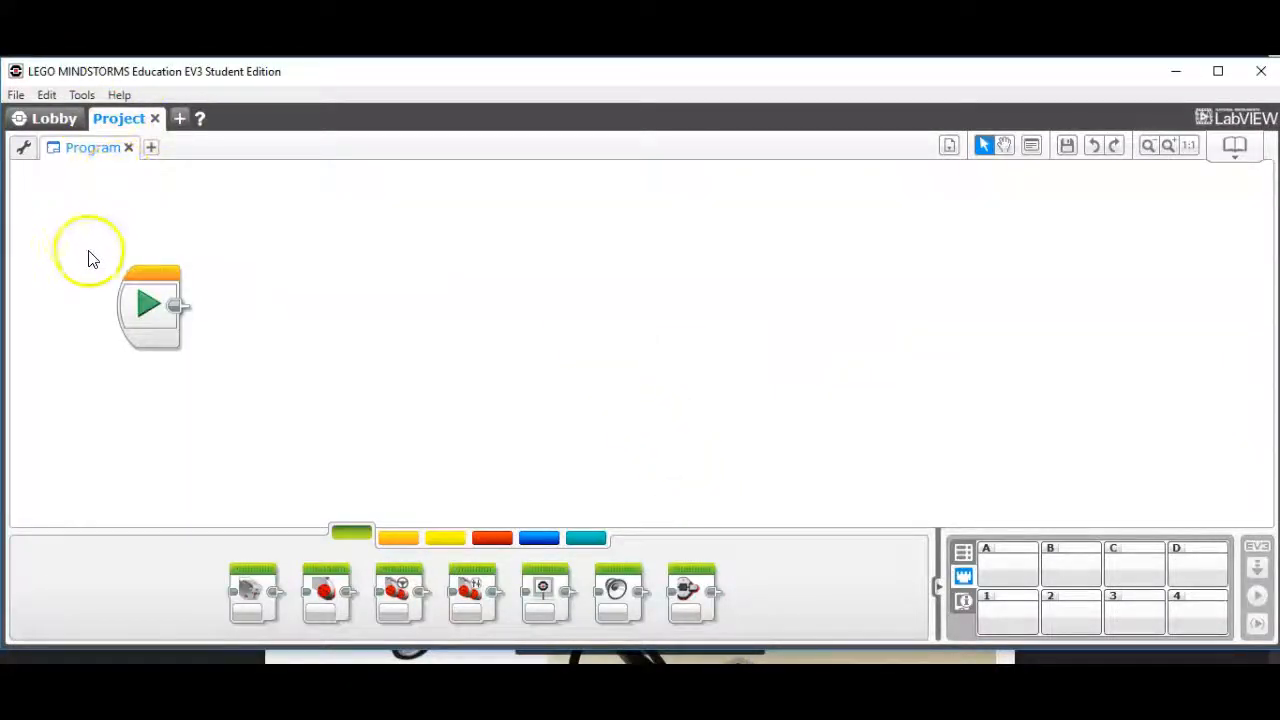
mouse_move(398, 540)
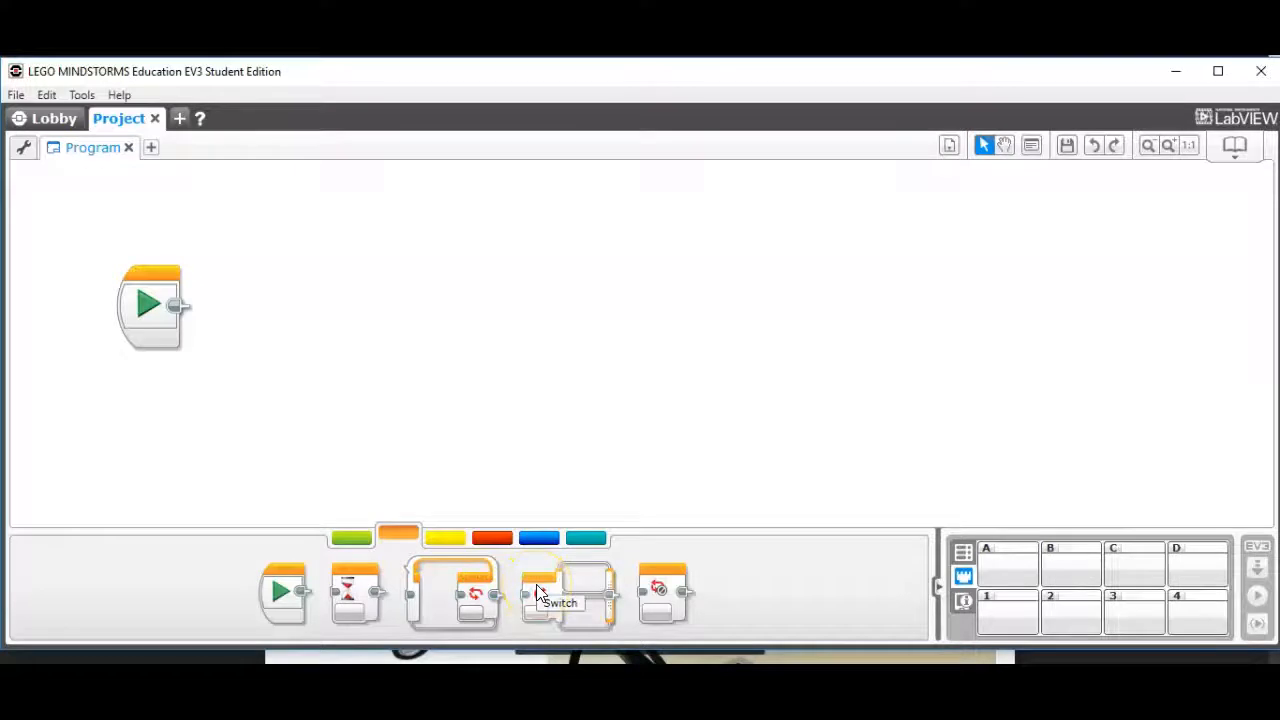
drag(570, 590, 516, 330)
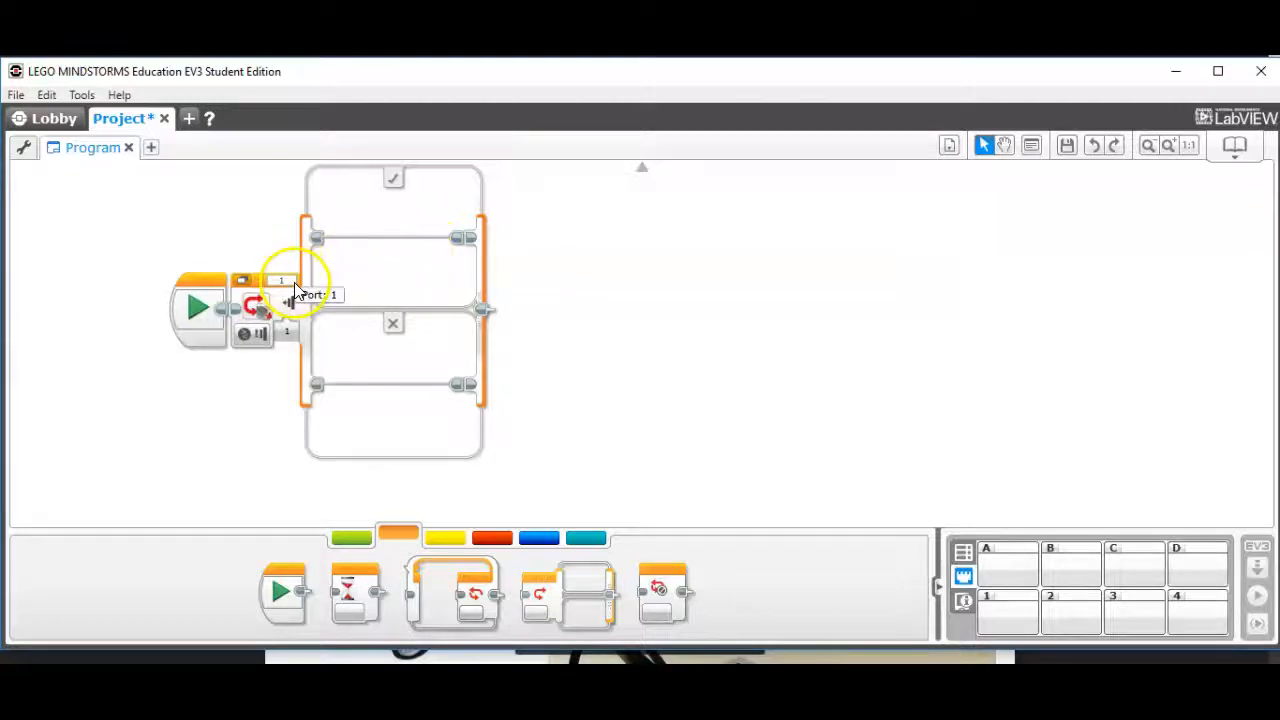
- Make the switch read the colour sensor on port 3 in Compare > Color mode and choose the target colour
click(284, 294)
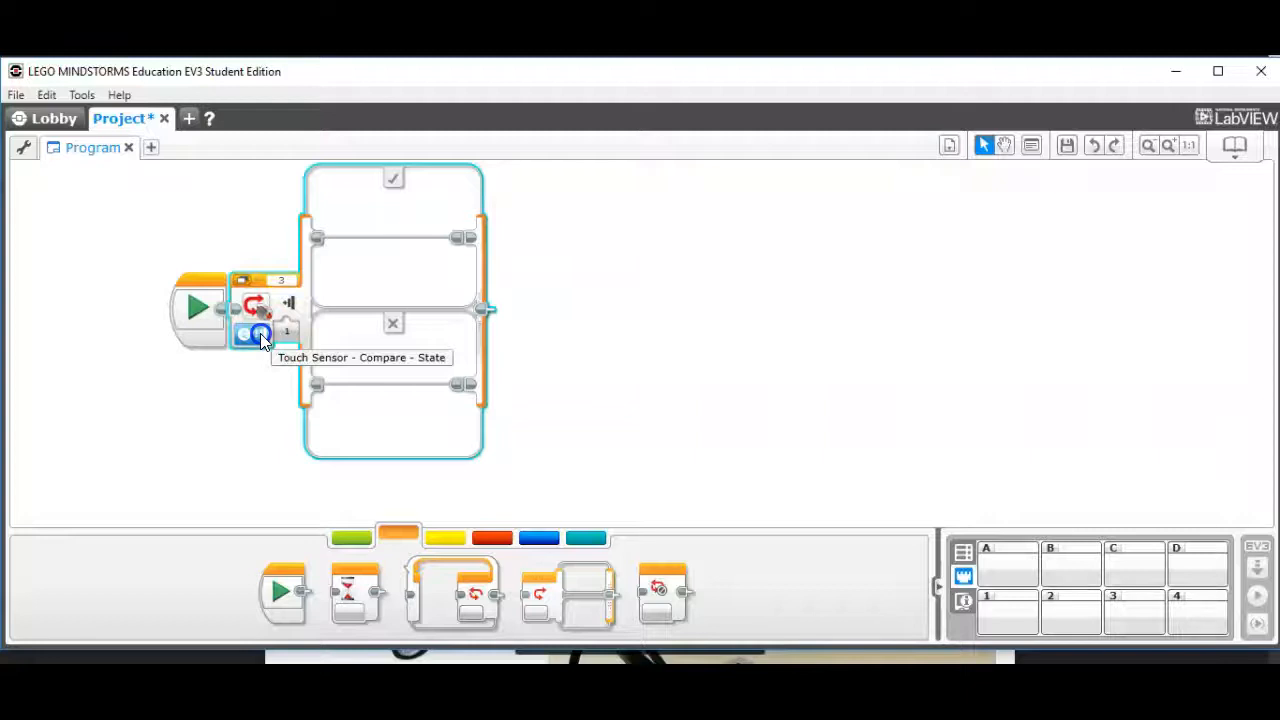
click(258, 332)
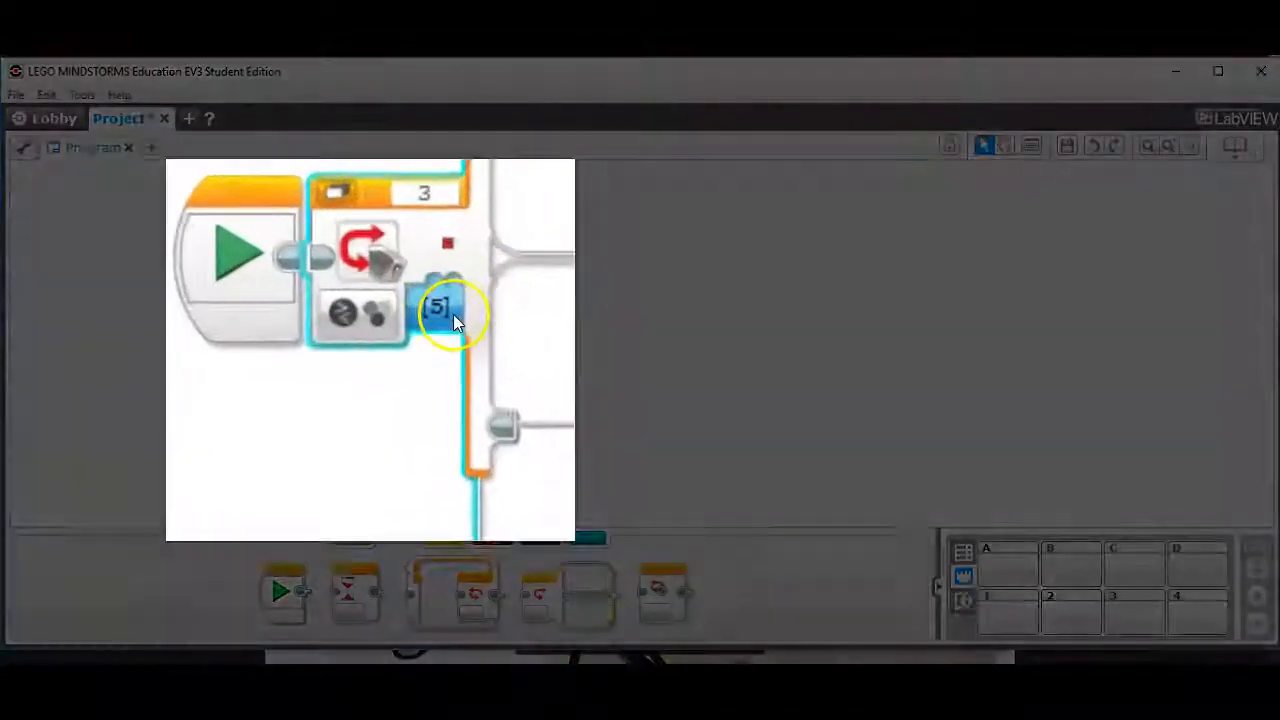
click(448, 308)
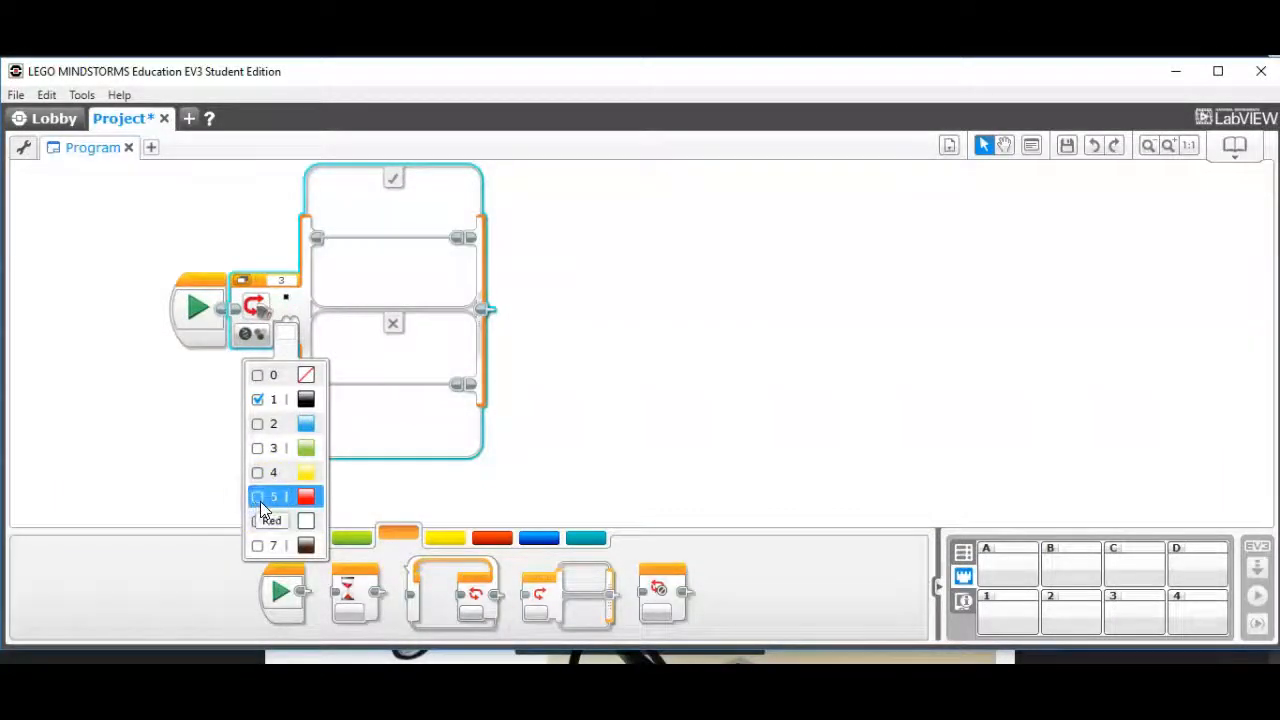
click(272, 496)
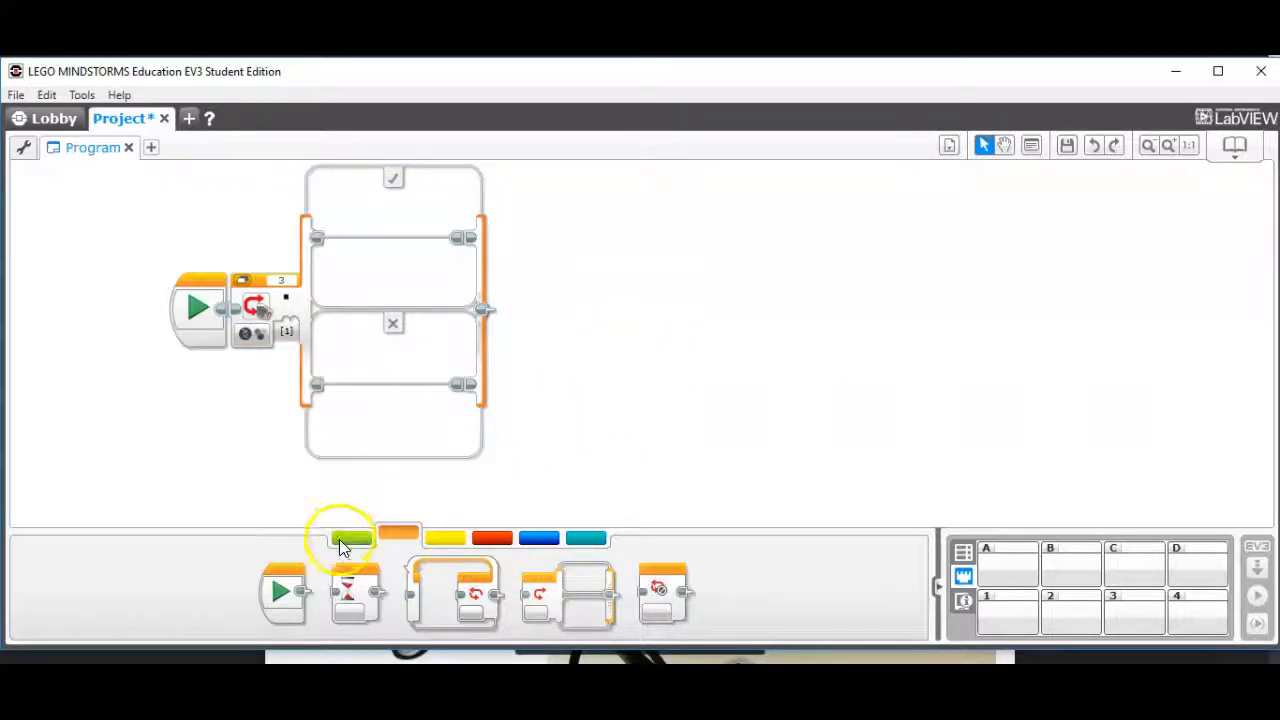
- Add a Move Steering block (B+C) in the true branch, mode On, steering -20, power 50
click(350, 536)
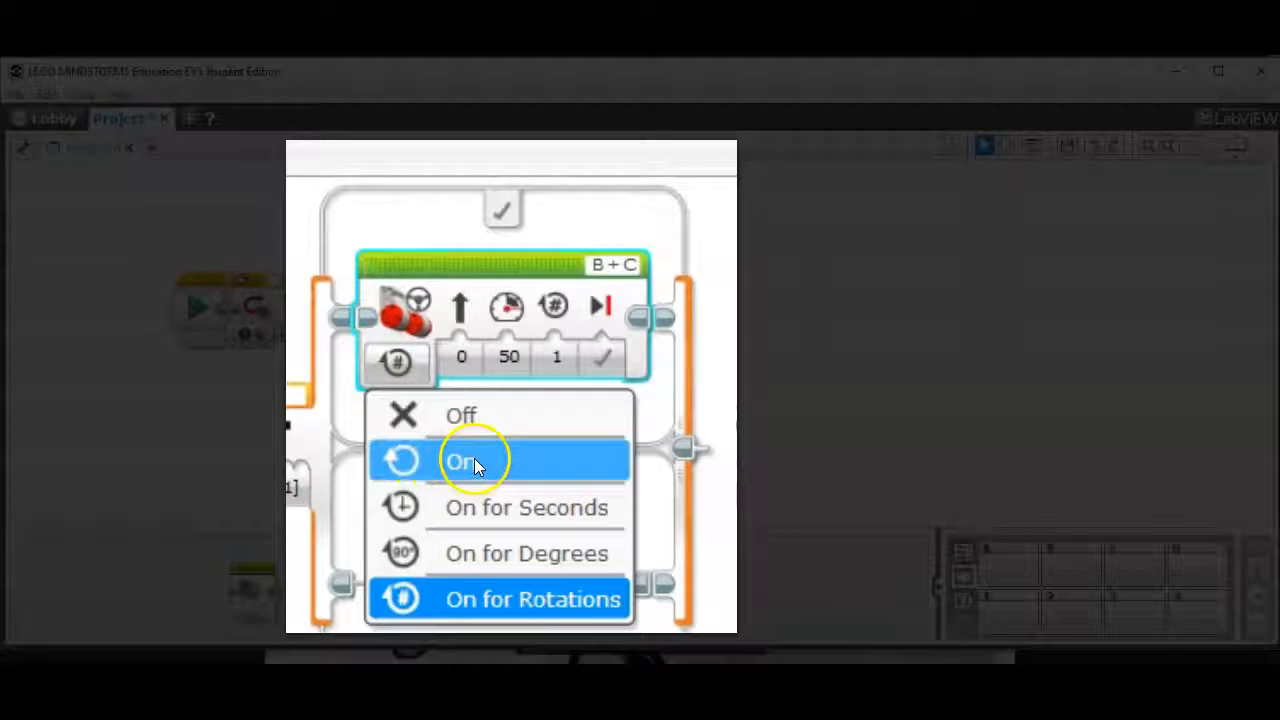
click(460, 460)
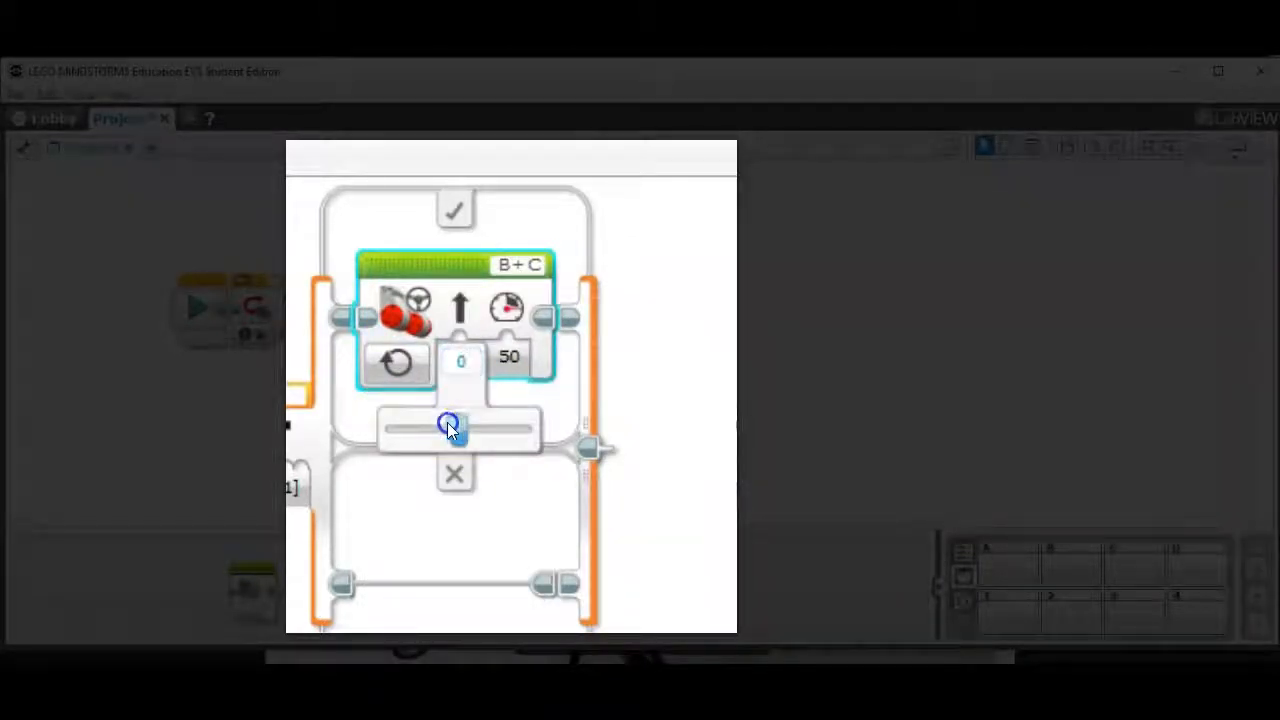
drag(450, 428, 430, 428)
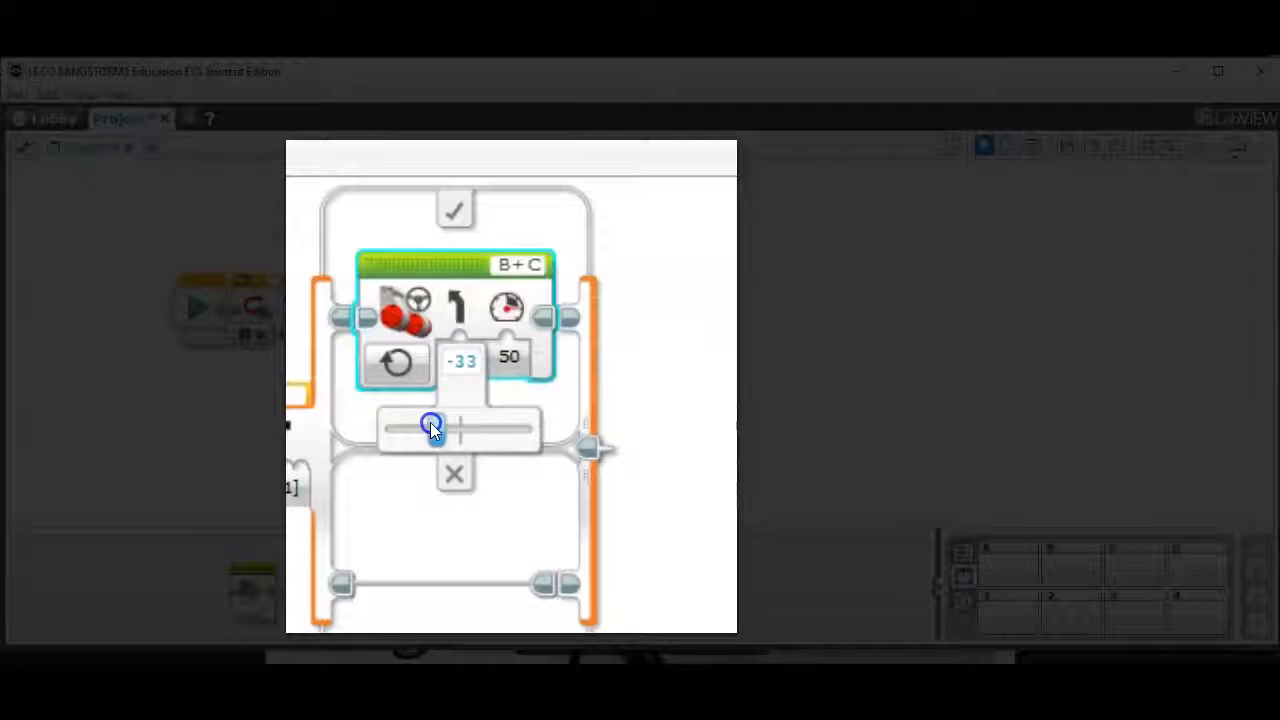
drag(432, 428, 448, 428)
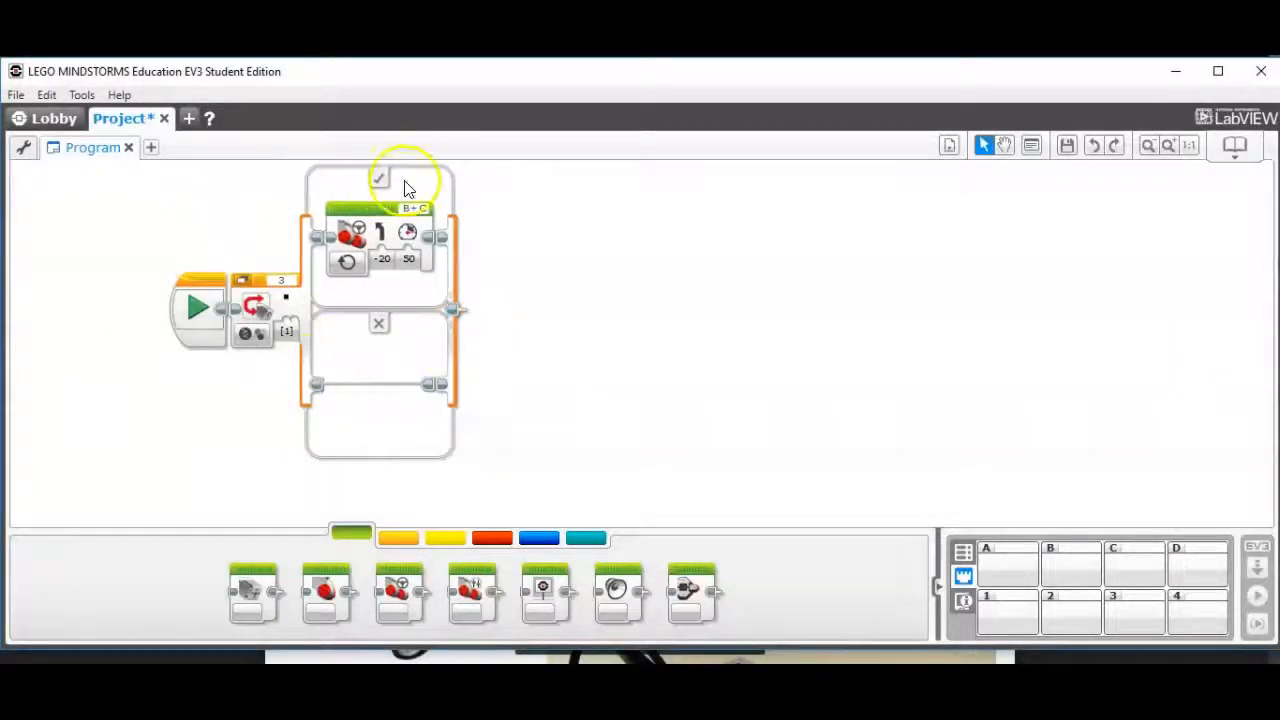
mouse_move(290, 318)
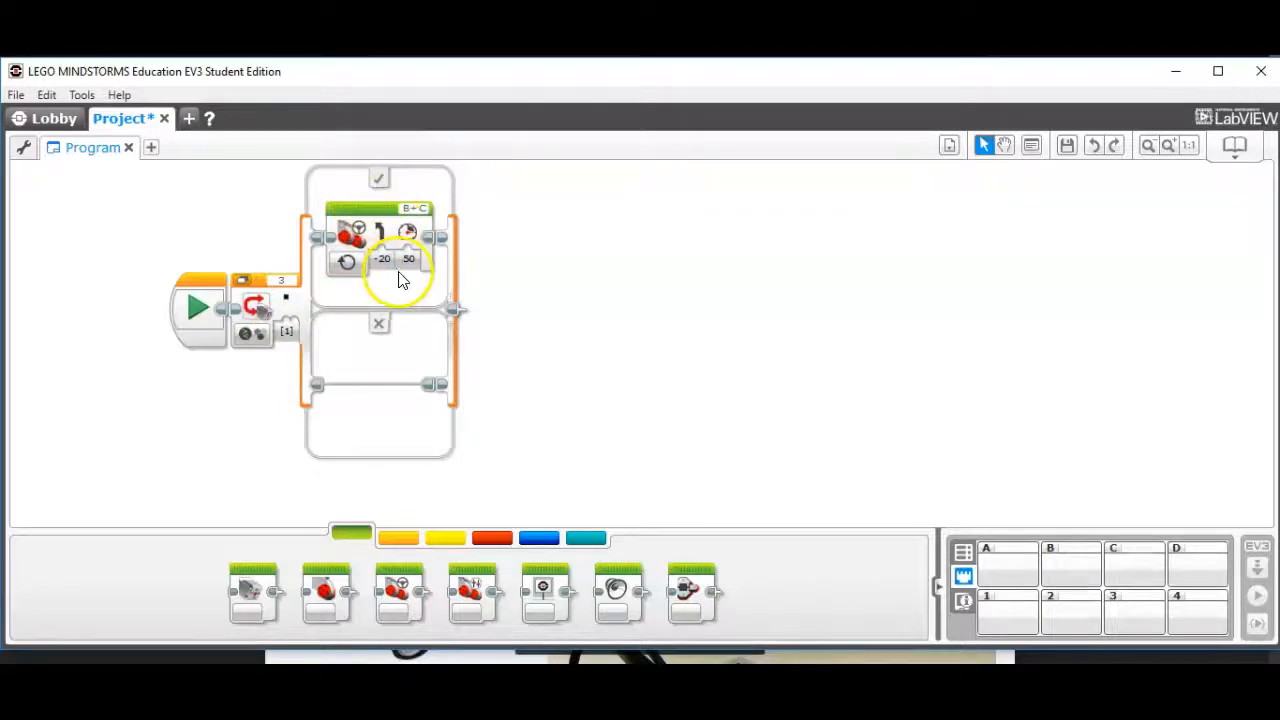
mouse_move(420, 348)
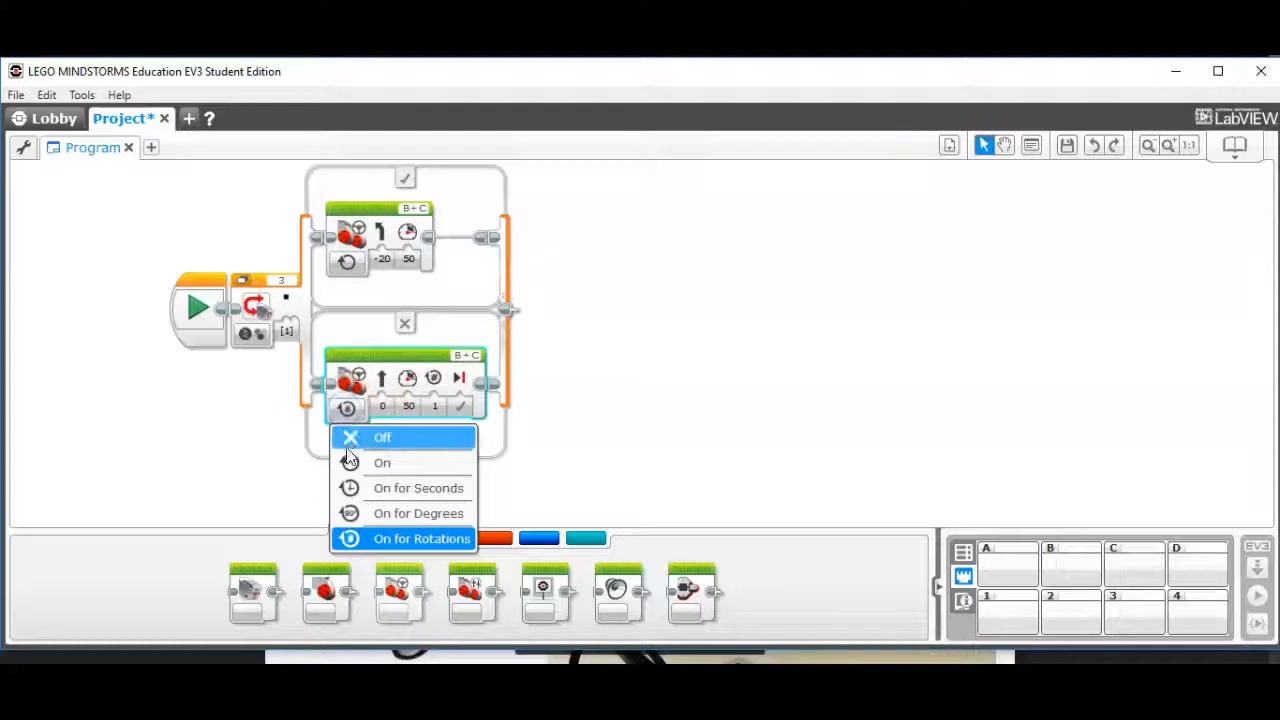
- Set the lower Move Steering block to run continuously with steering 20, power 50
click(382, 436)
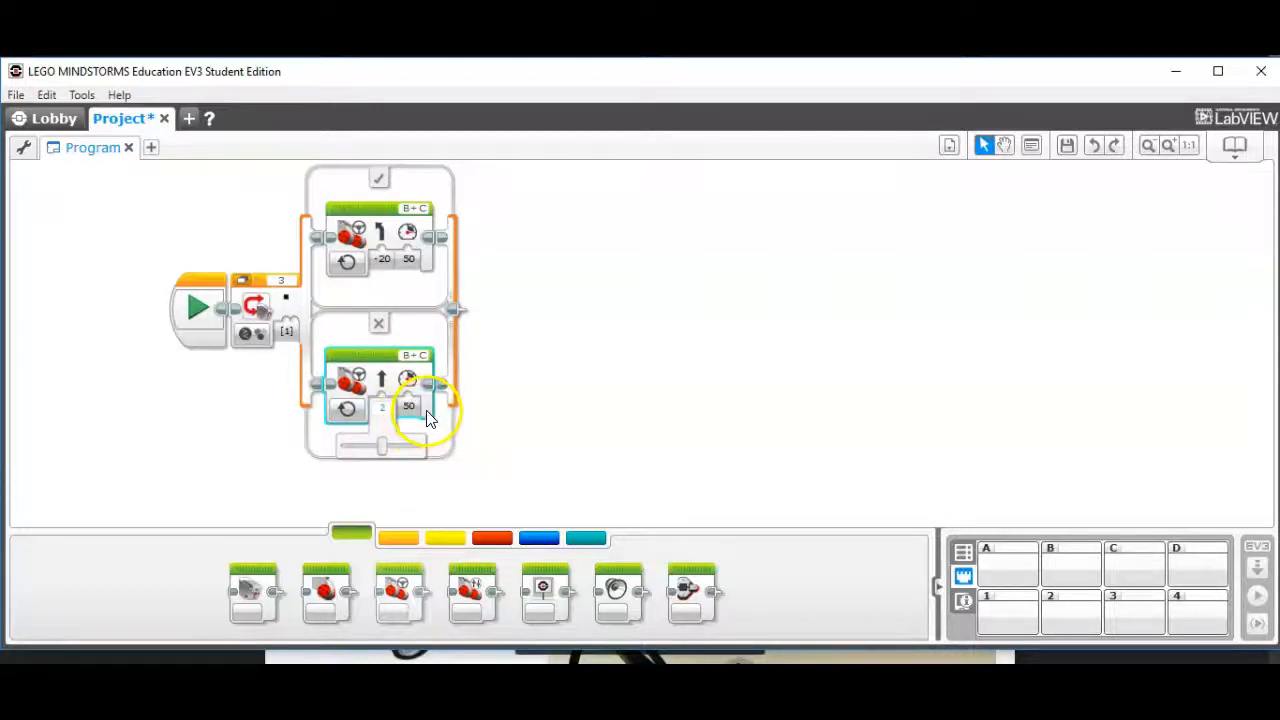
click(382, 406)
text(0)
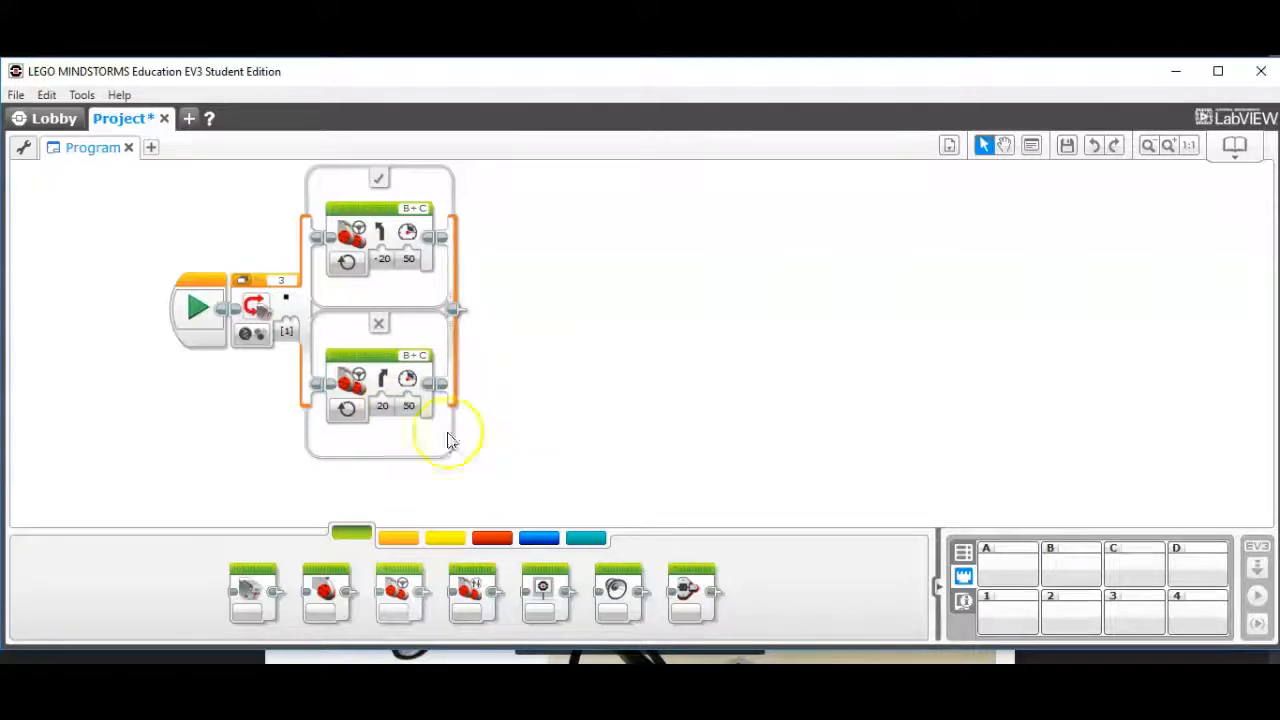
mouse_move(560, 300)
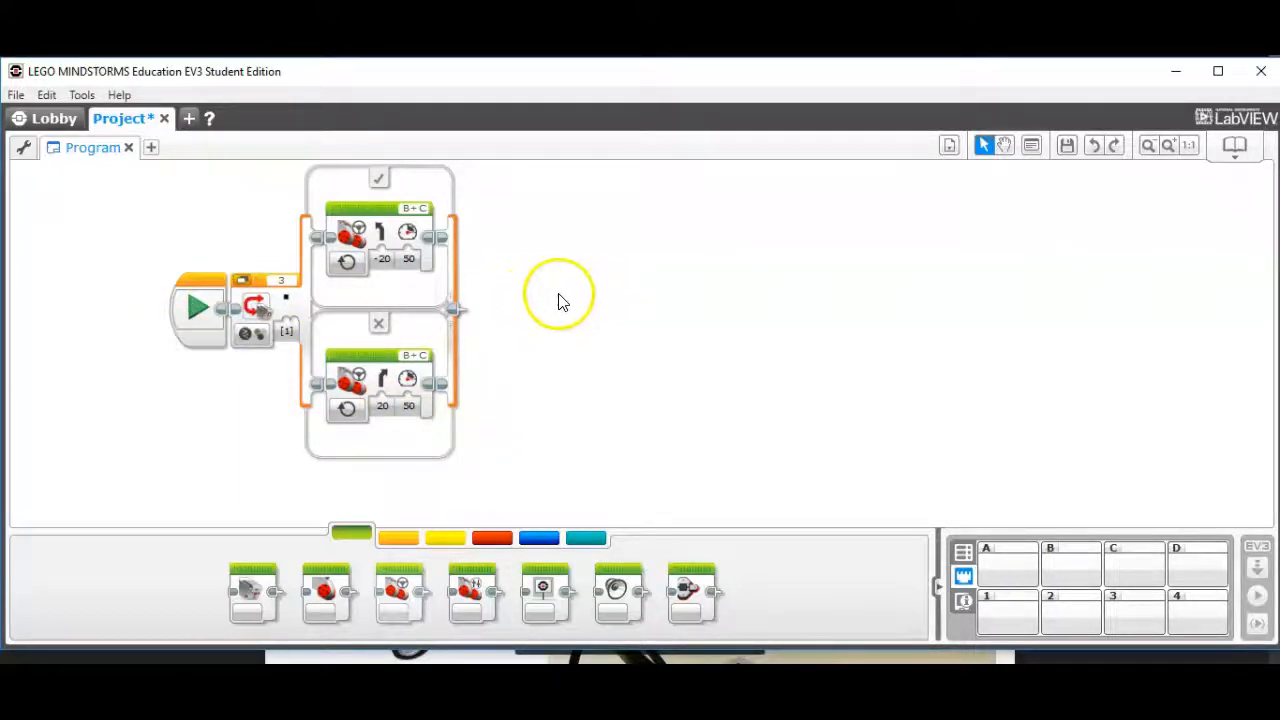
mouse_move(400, 540)
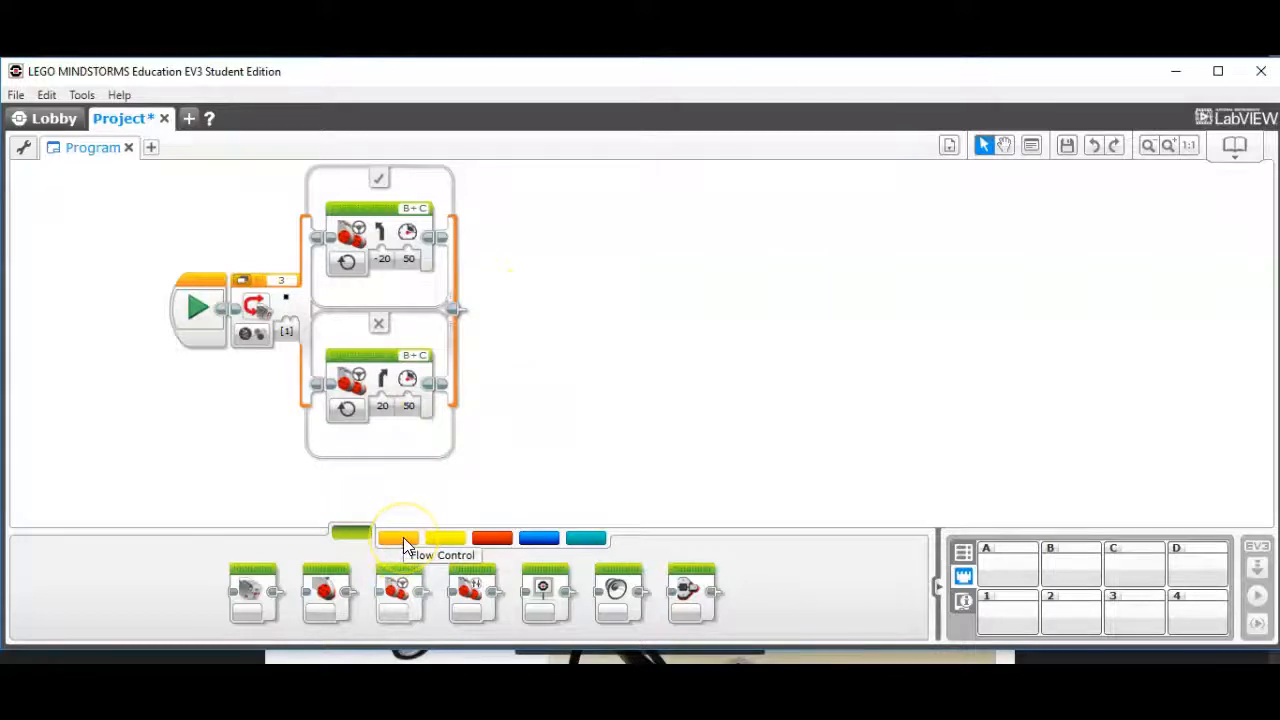
- Wrap the colour switch in an unlimited Loop block after the Start block
click(398, 538)
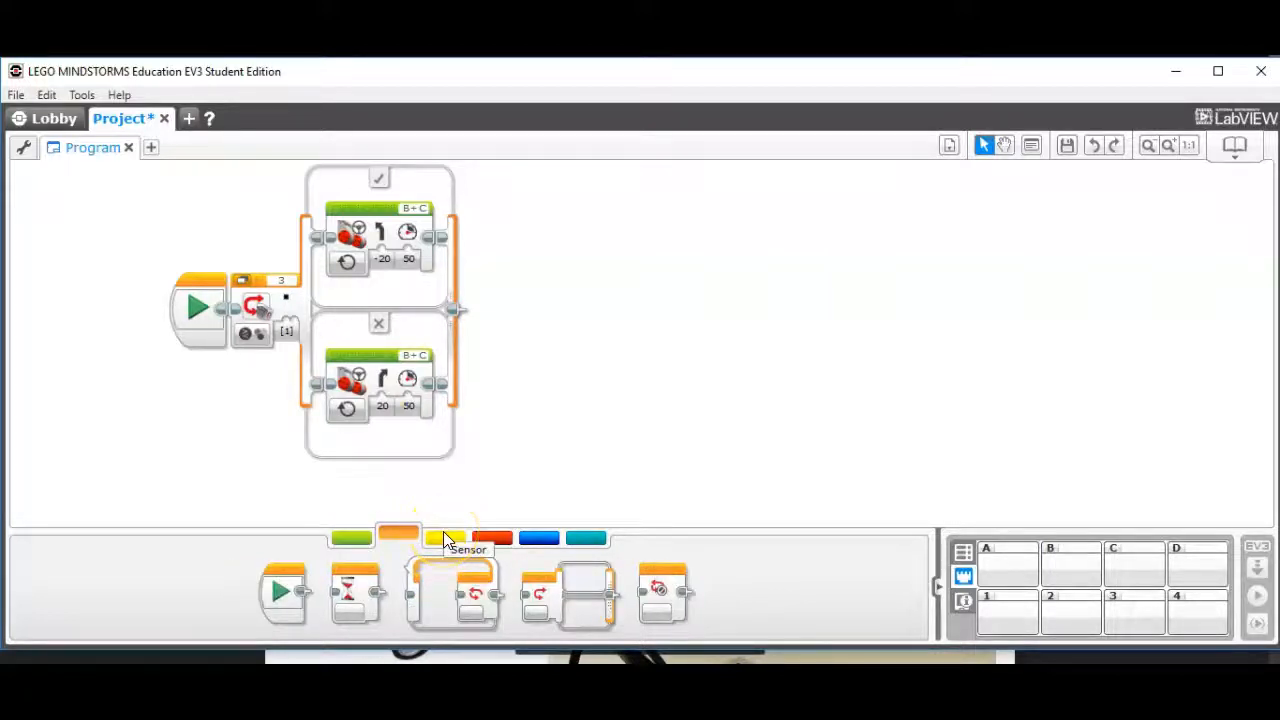
mouse_move(416, 580)
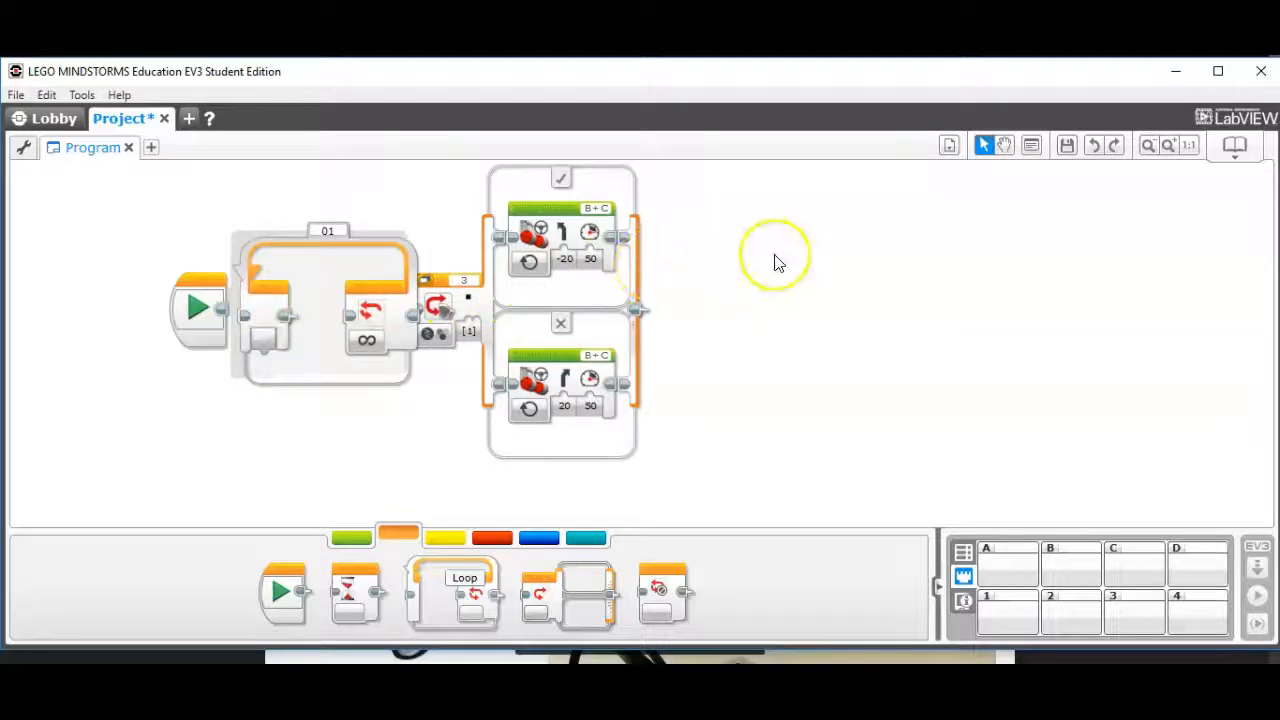
click(320, 300)
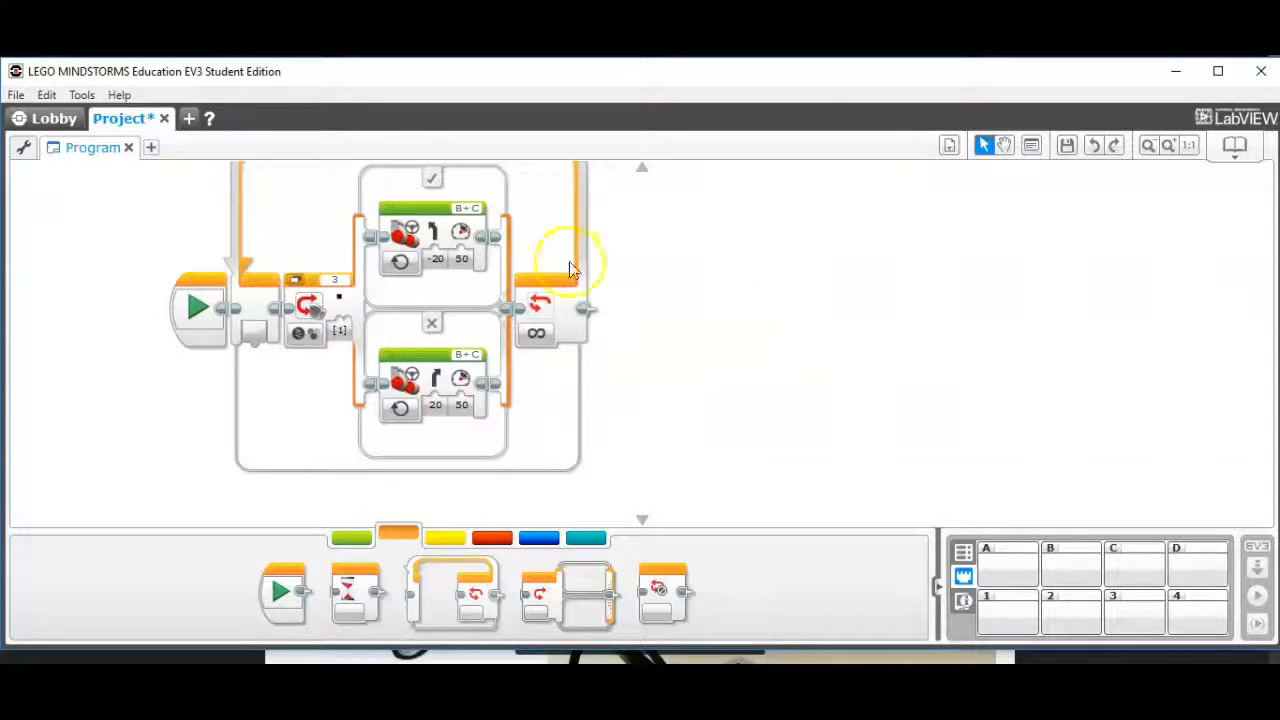
mouse_move(16, 96)
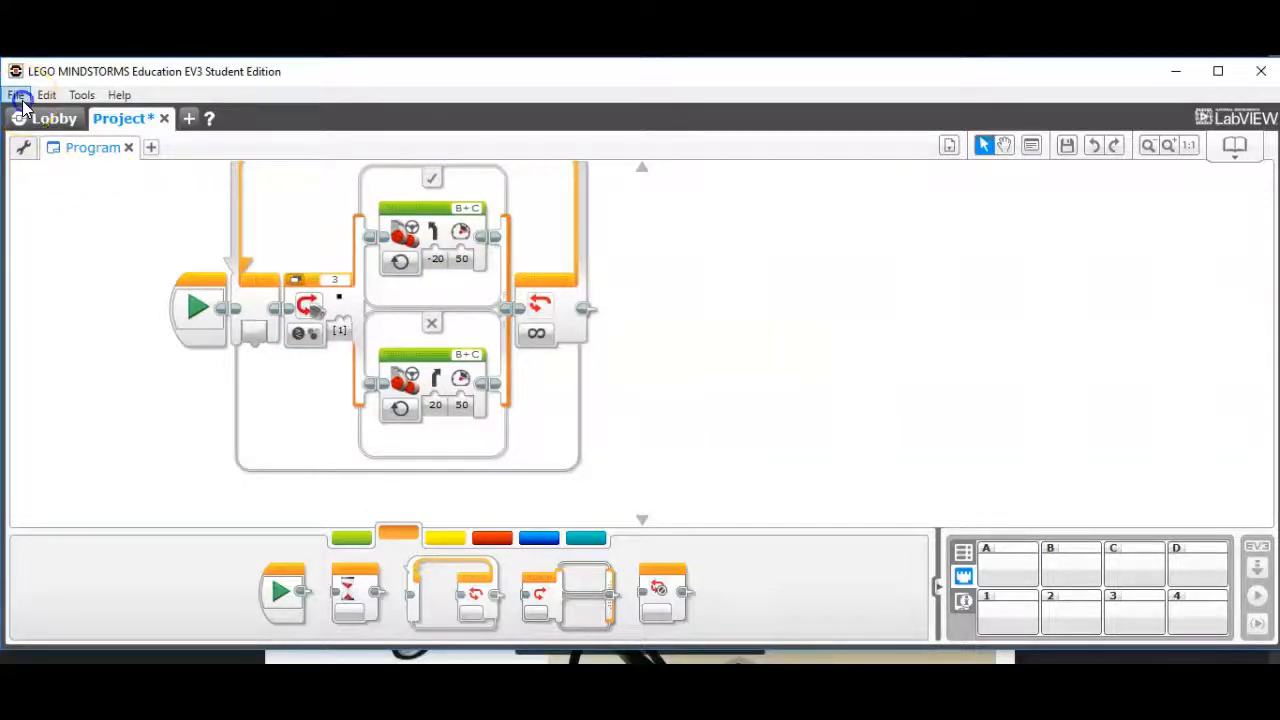
- Save the project as linefollower.ev3 via Save Project As
click(16, 94)
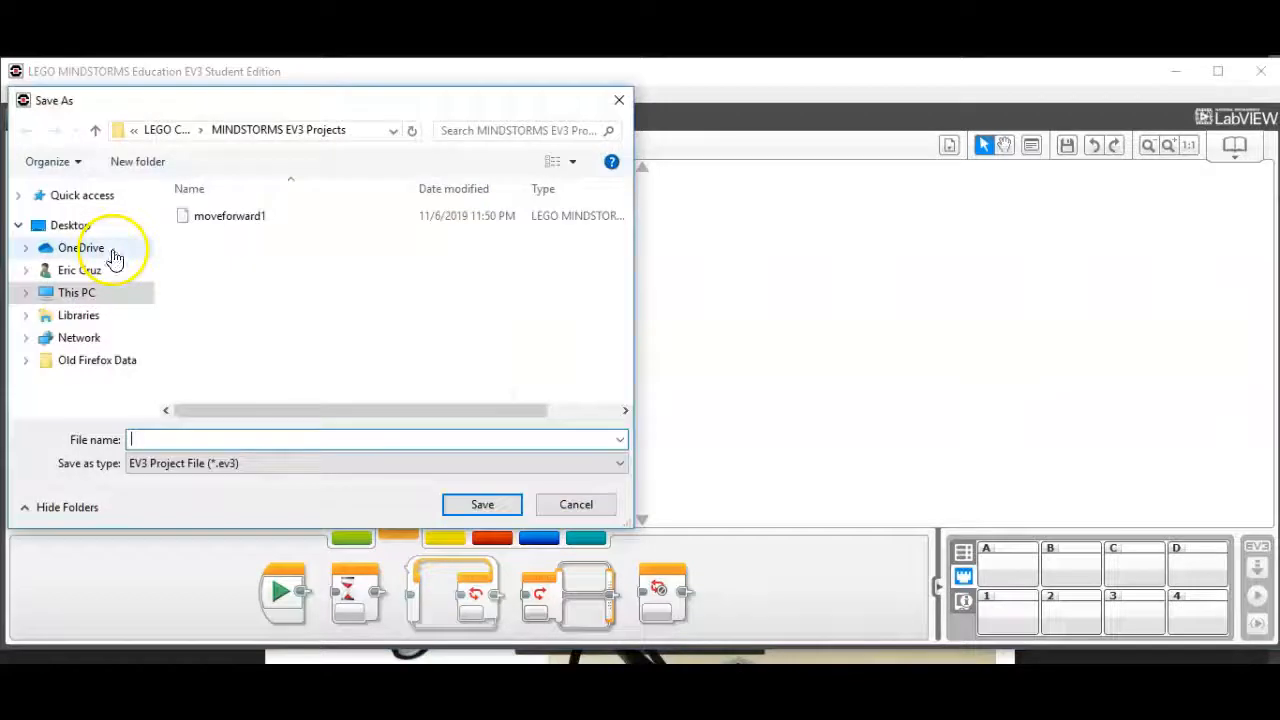
text(linefollowe)
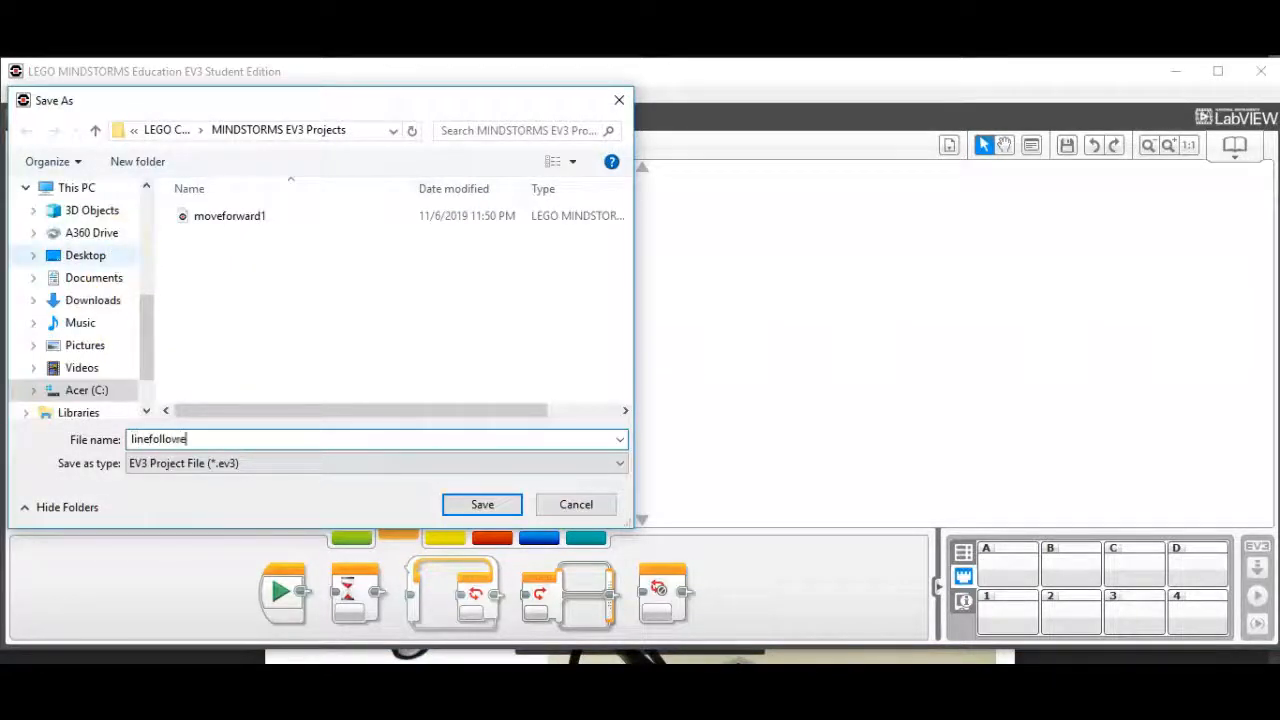
text(re/)
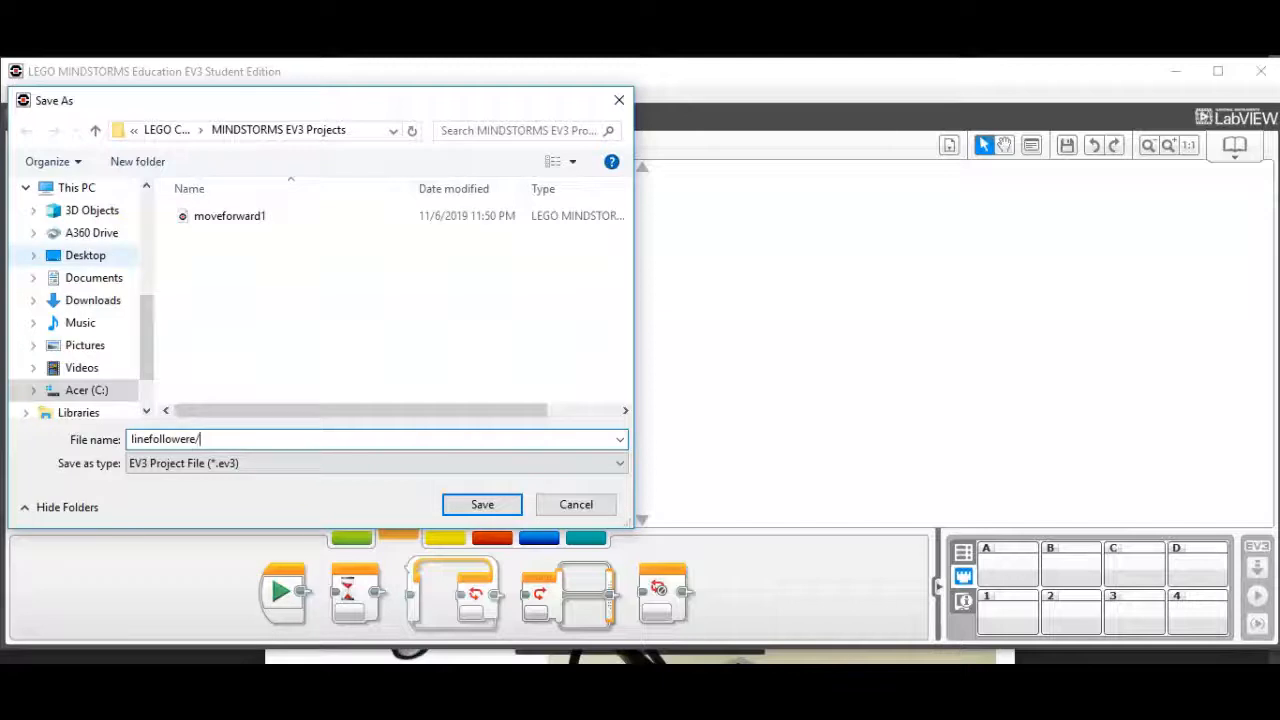
key(Backspace)
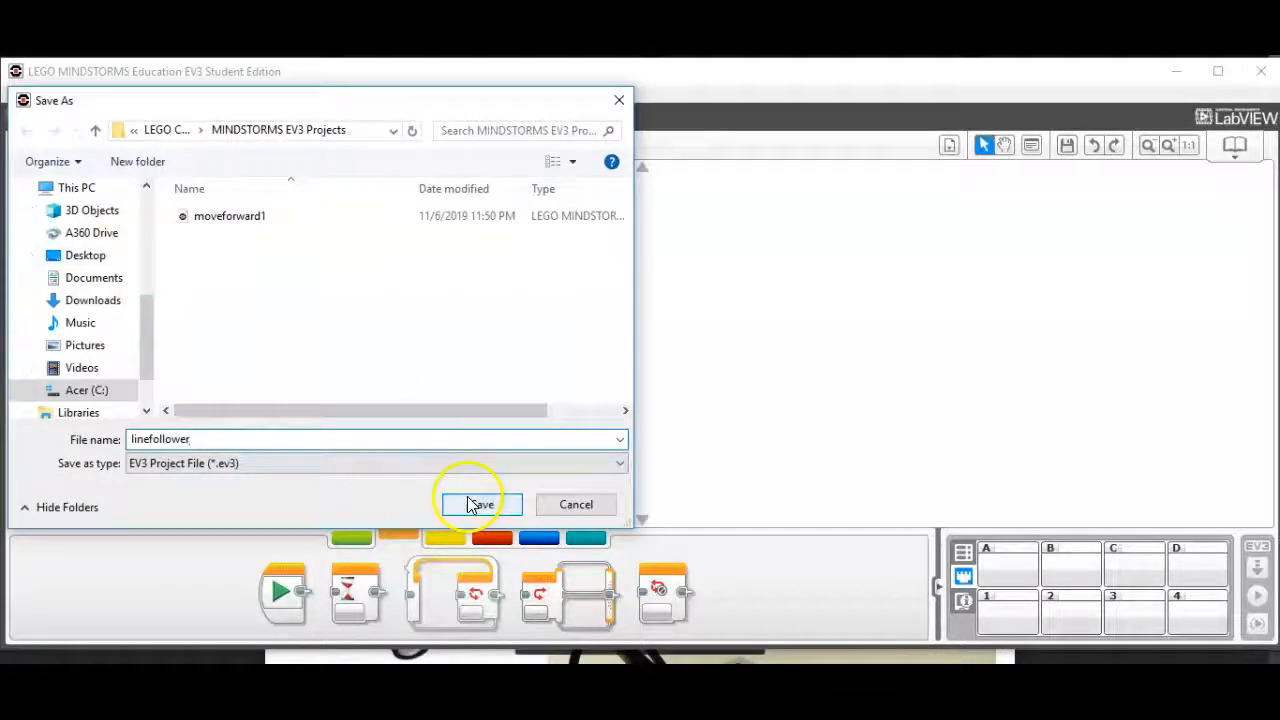
click(480, 504)
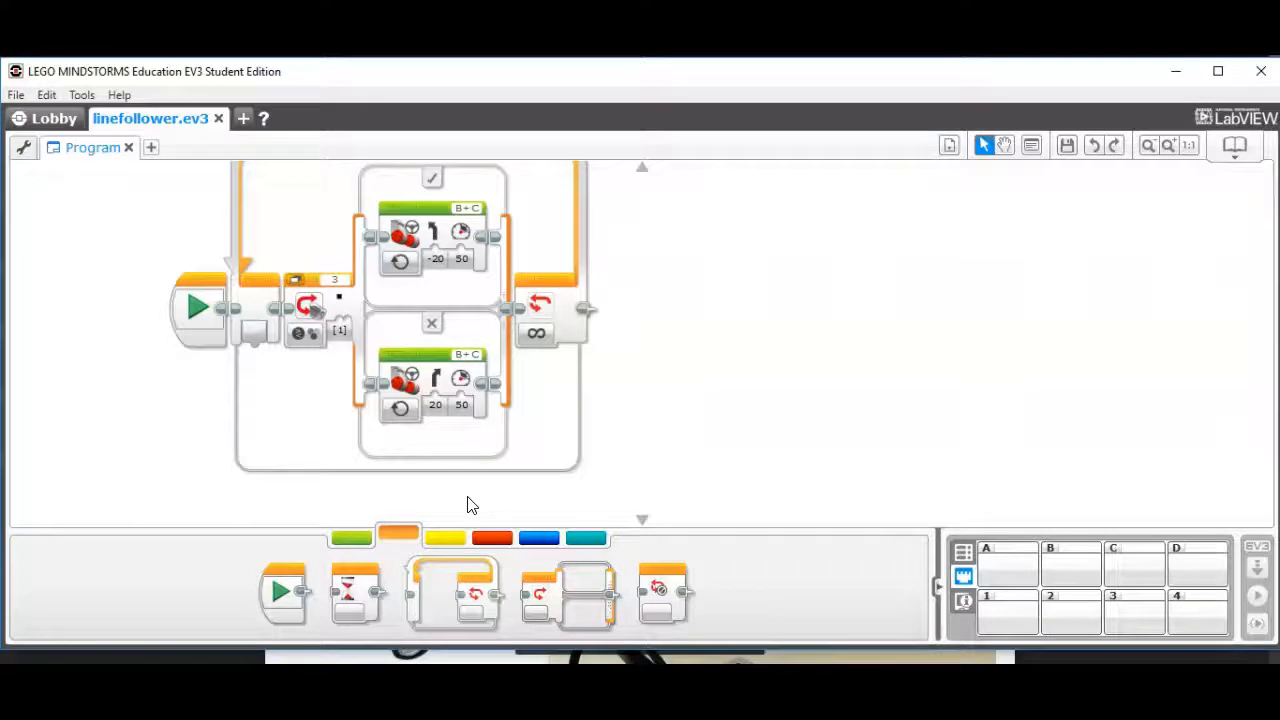
mouse_move(58, 438)
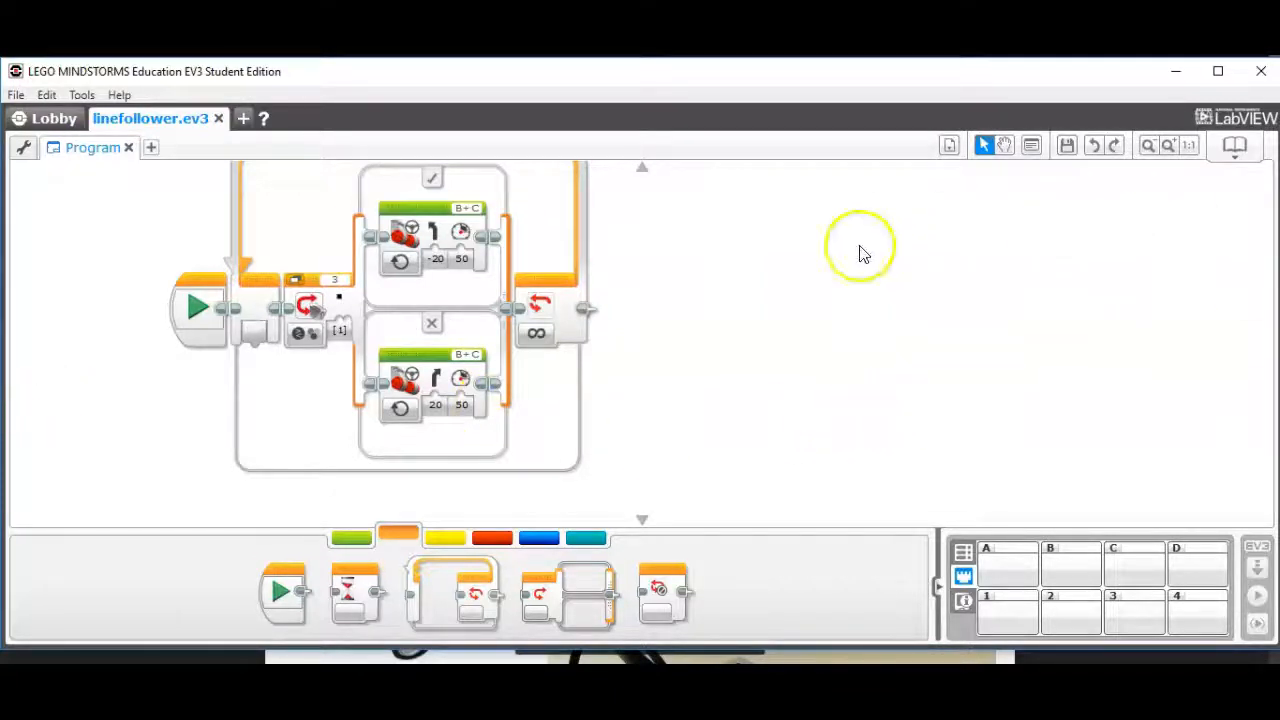
mouse_move(780, 358)
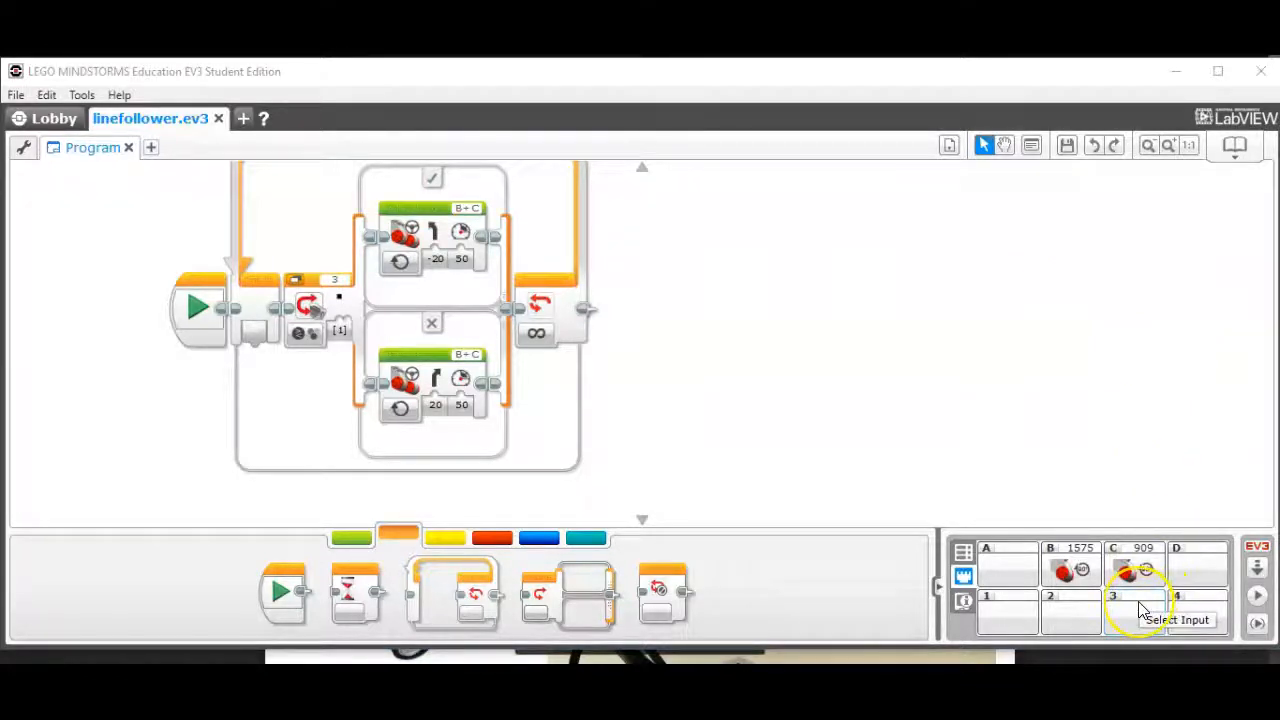
- Show the sensor type choices for input port 3 in the Port View
click(1136, 596)
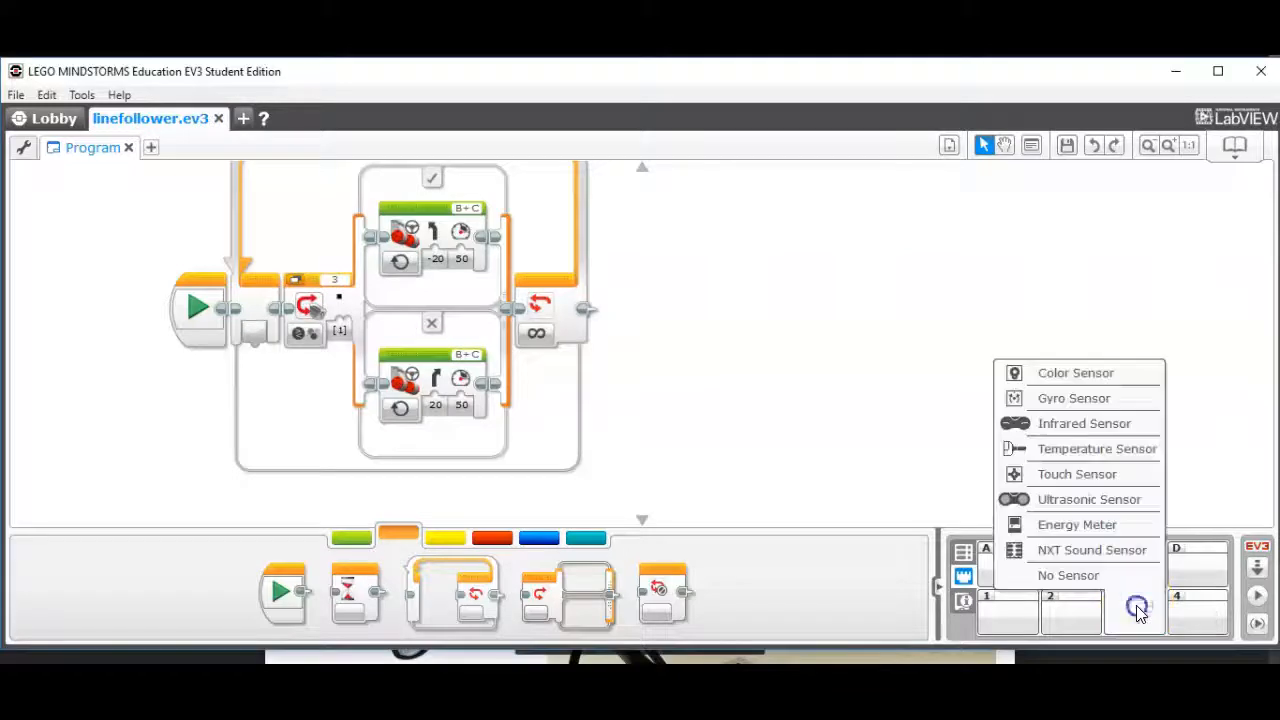
mouse_move(1076, 374)
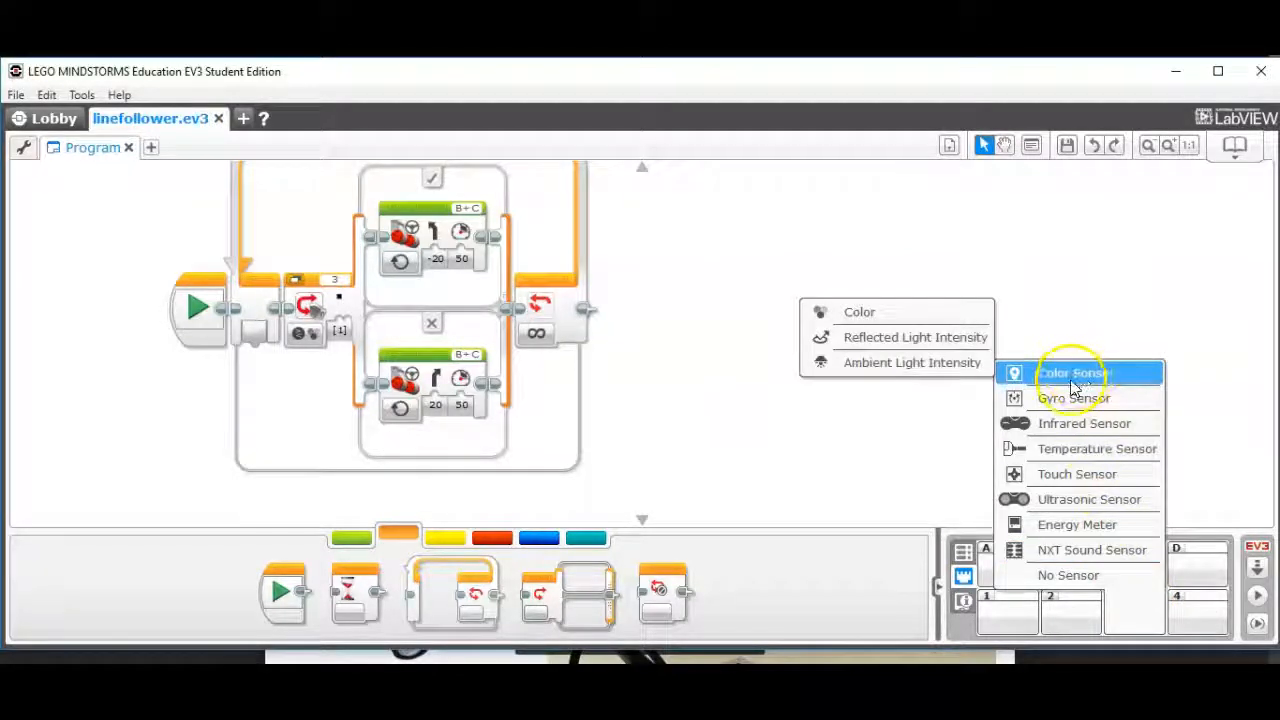